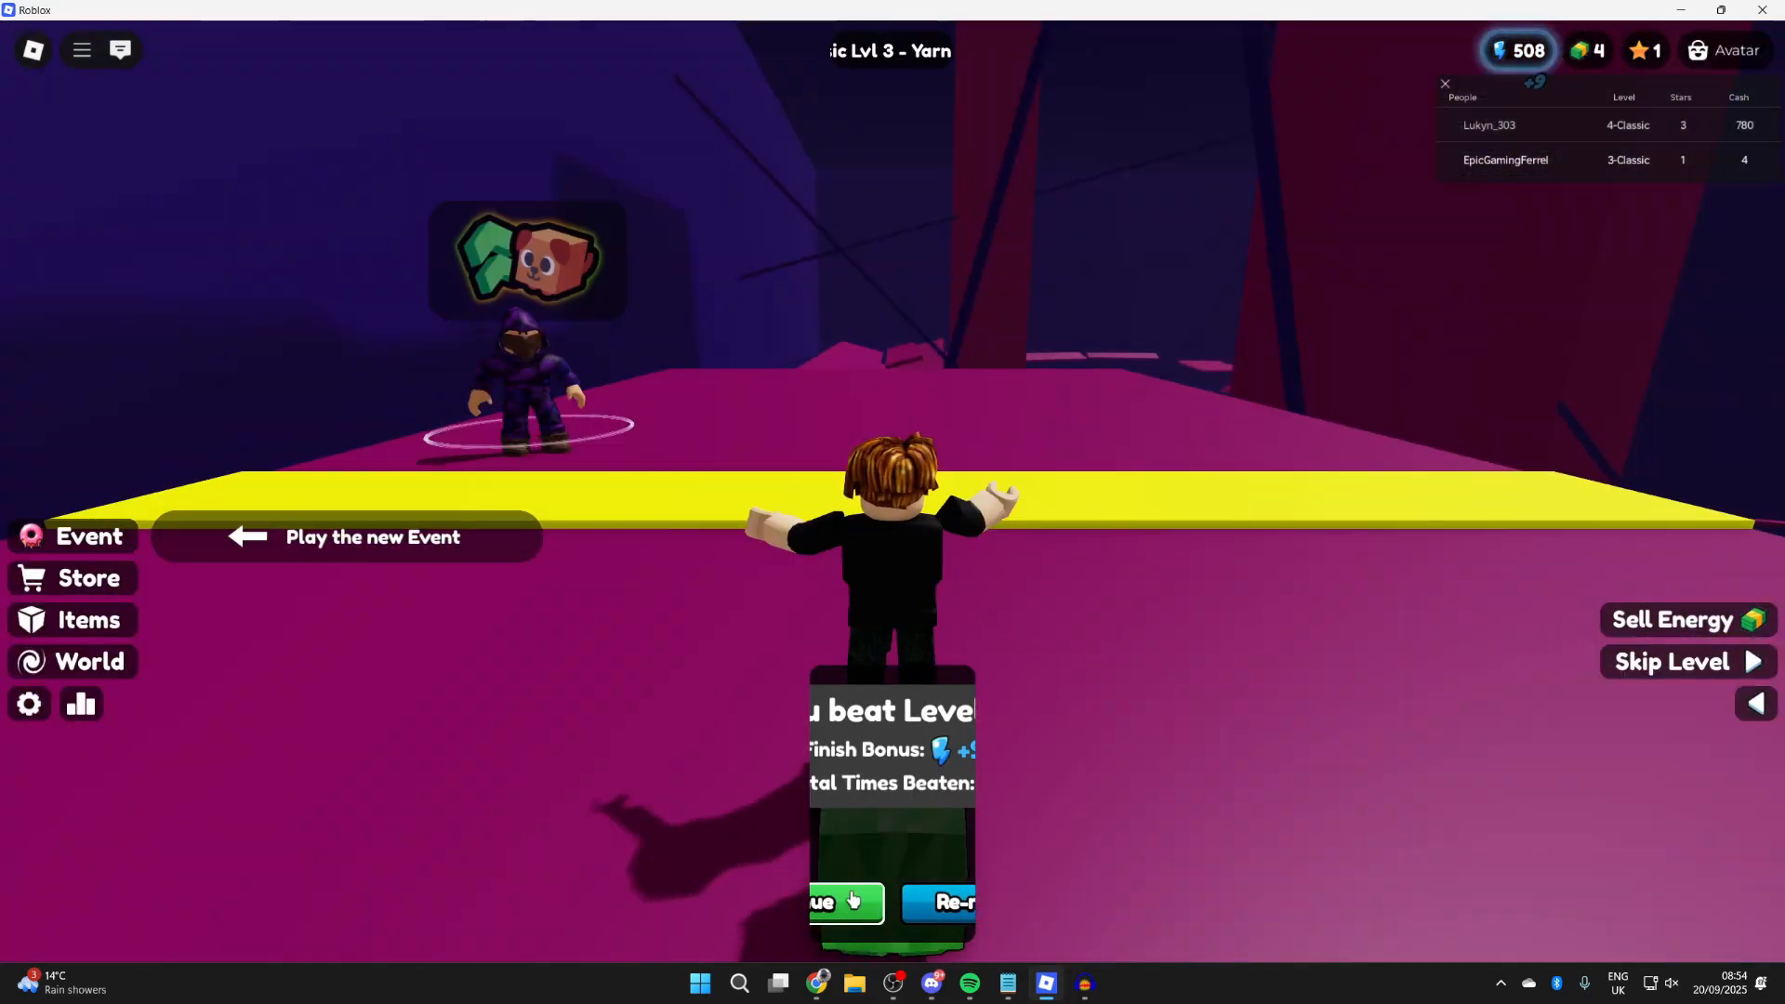
- Close the Roblox game to return to the Windows desktop
click(841, 901)
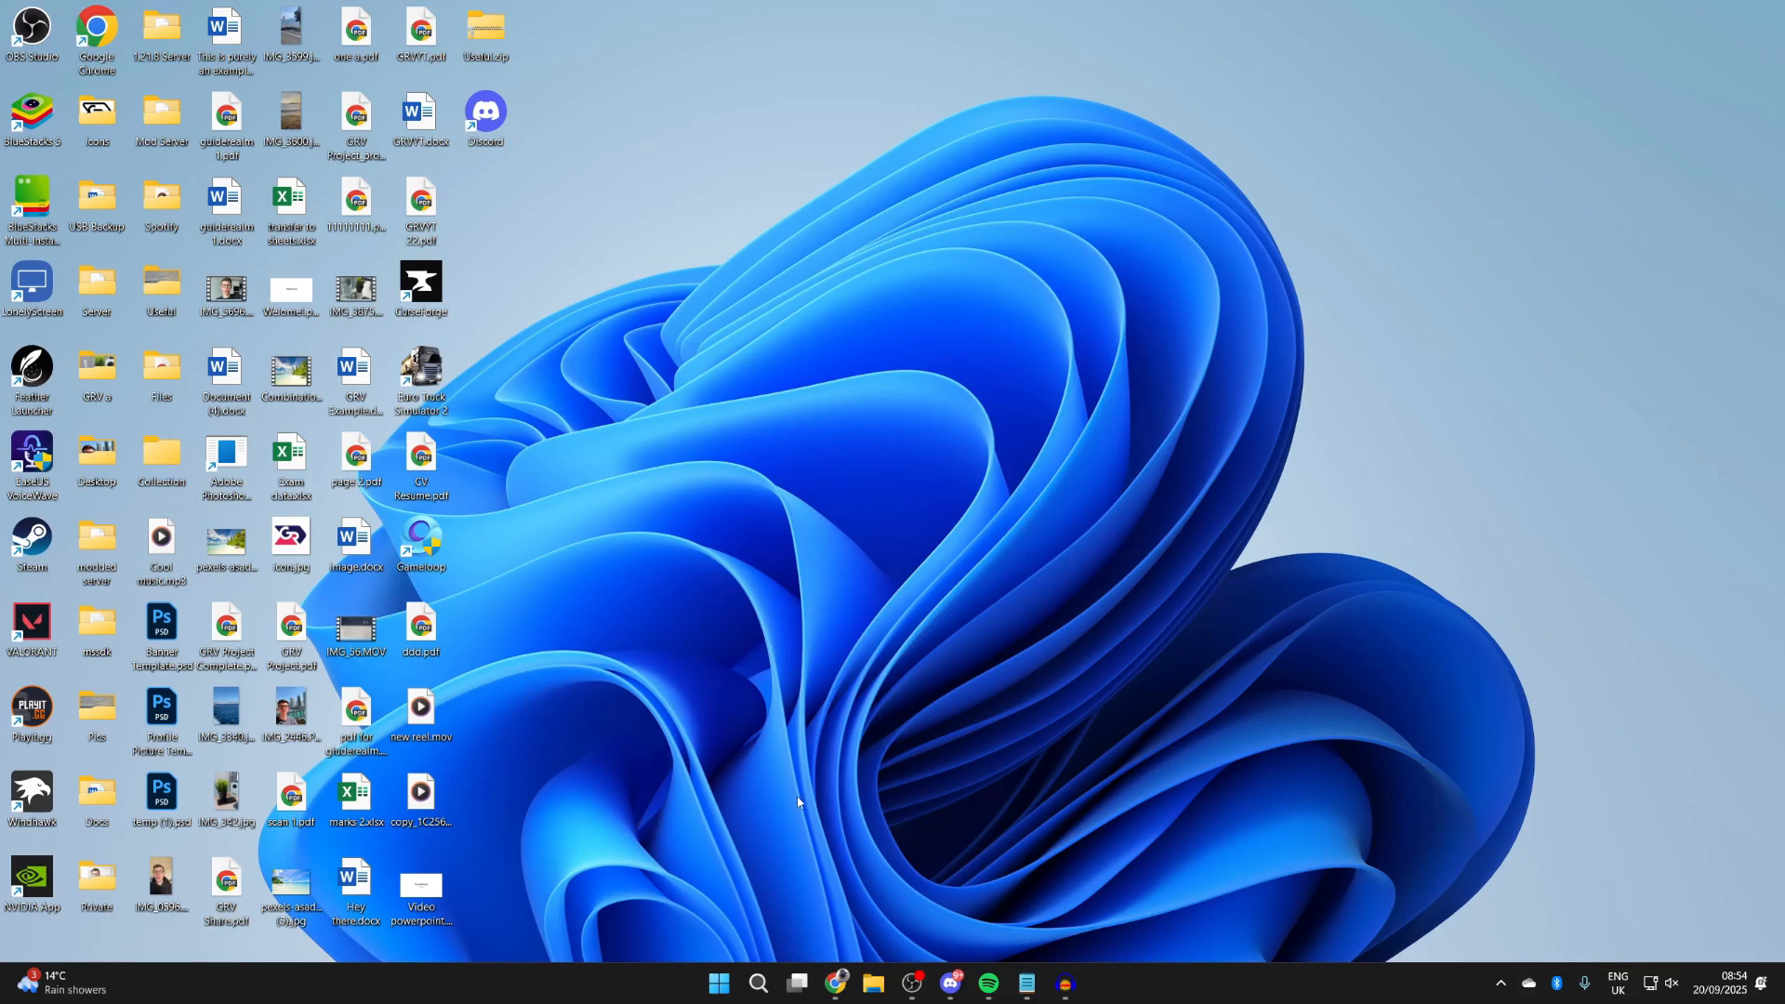
- Open Settings from Start and go to Network & internet to reach the VPN page
click(718, 982)
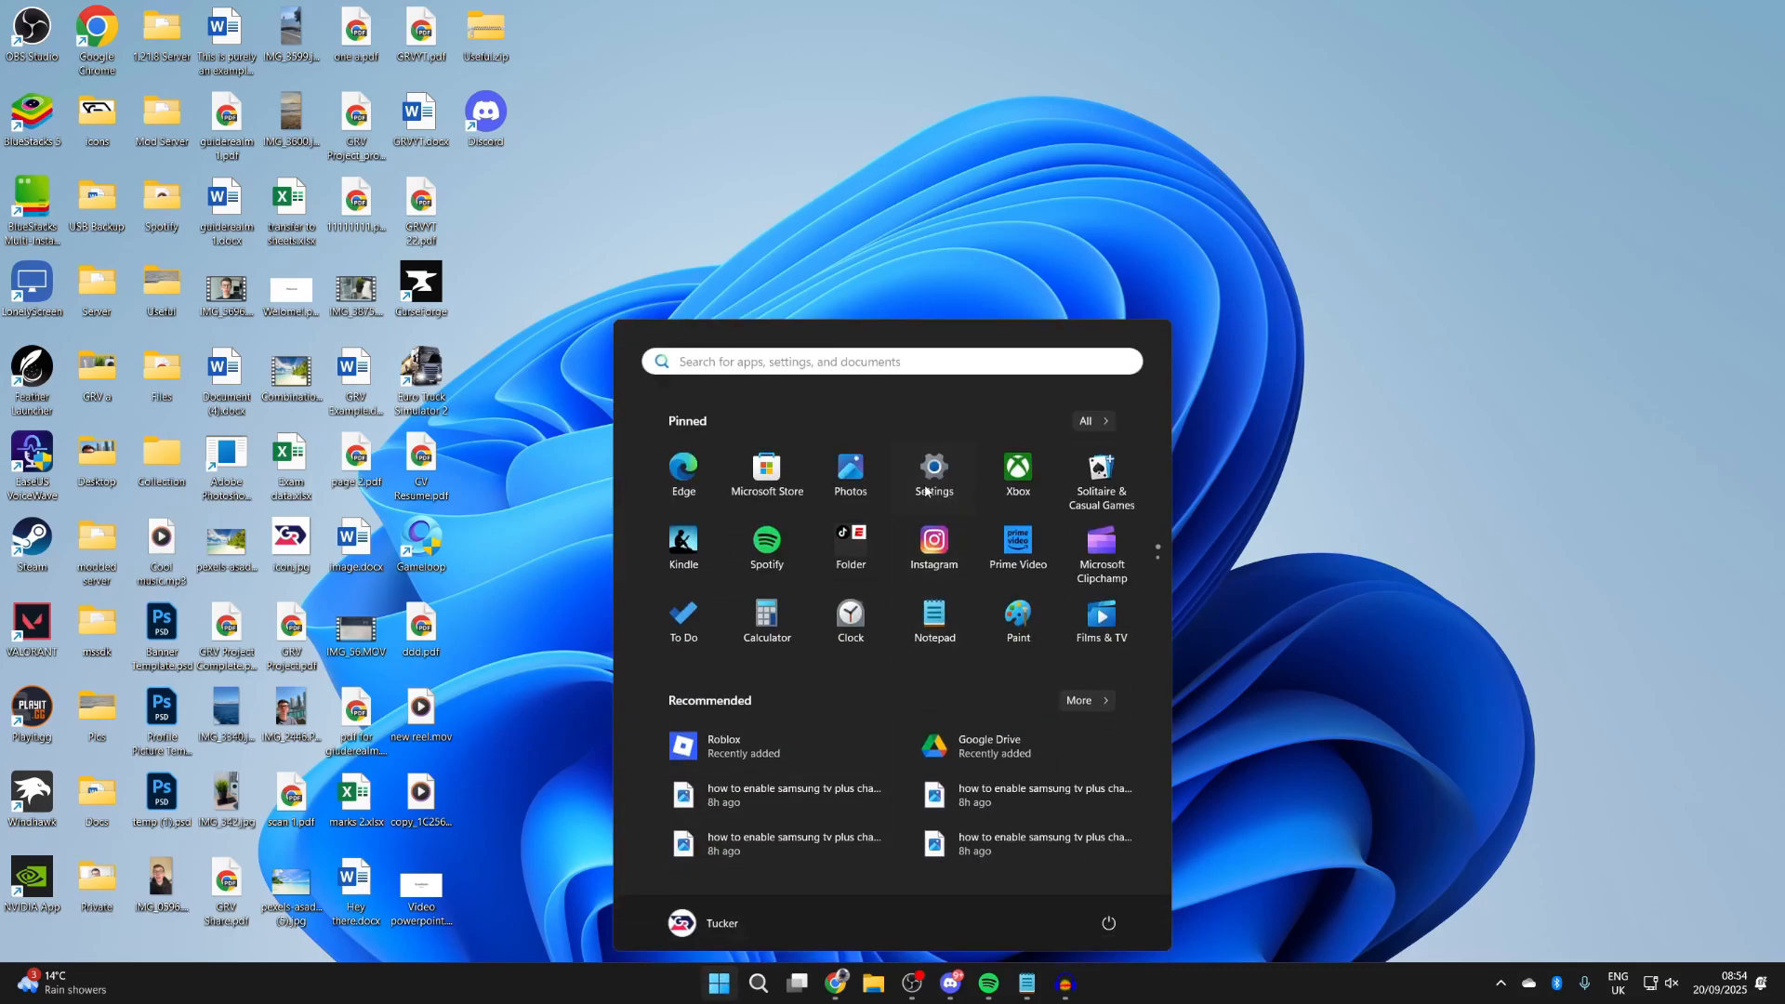
click(932, 475)
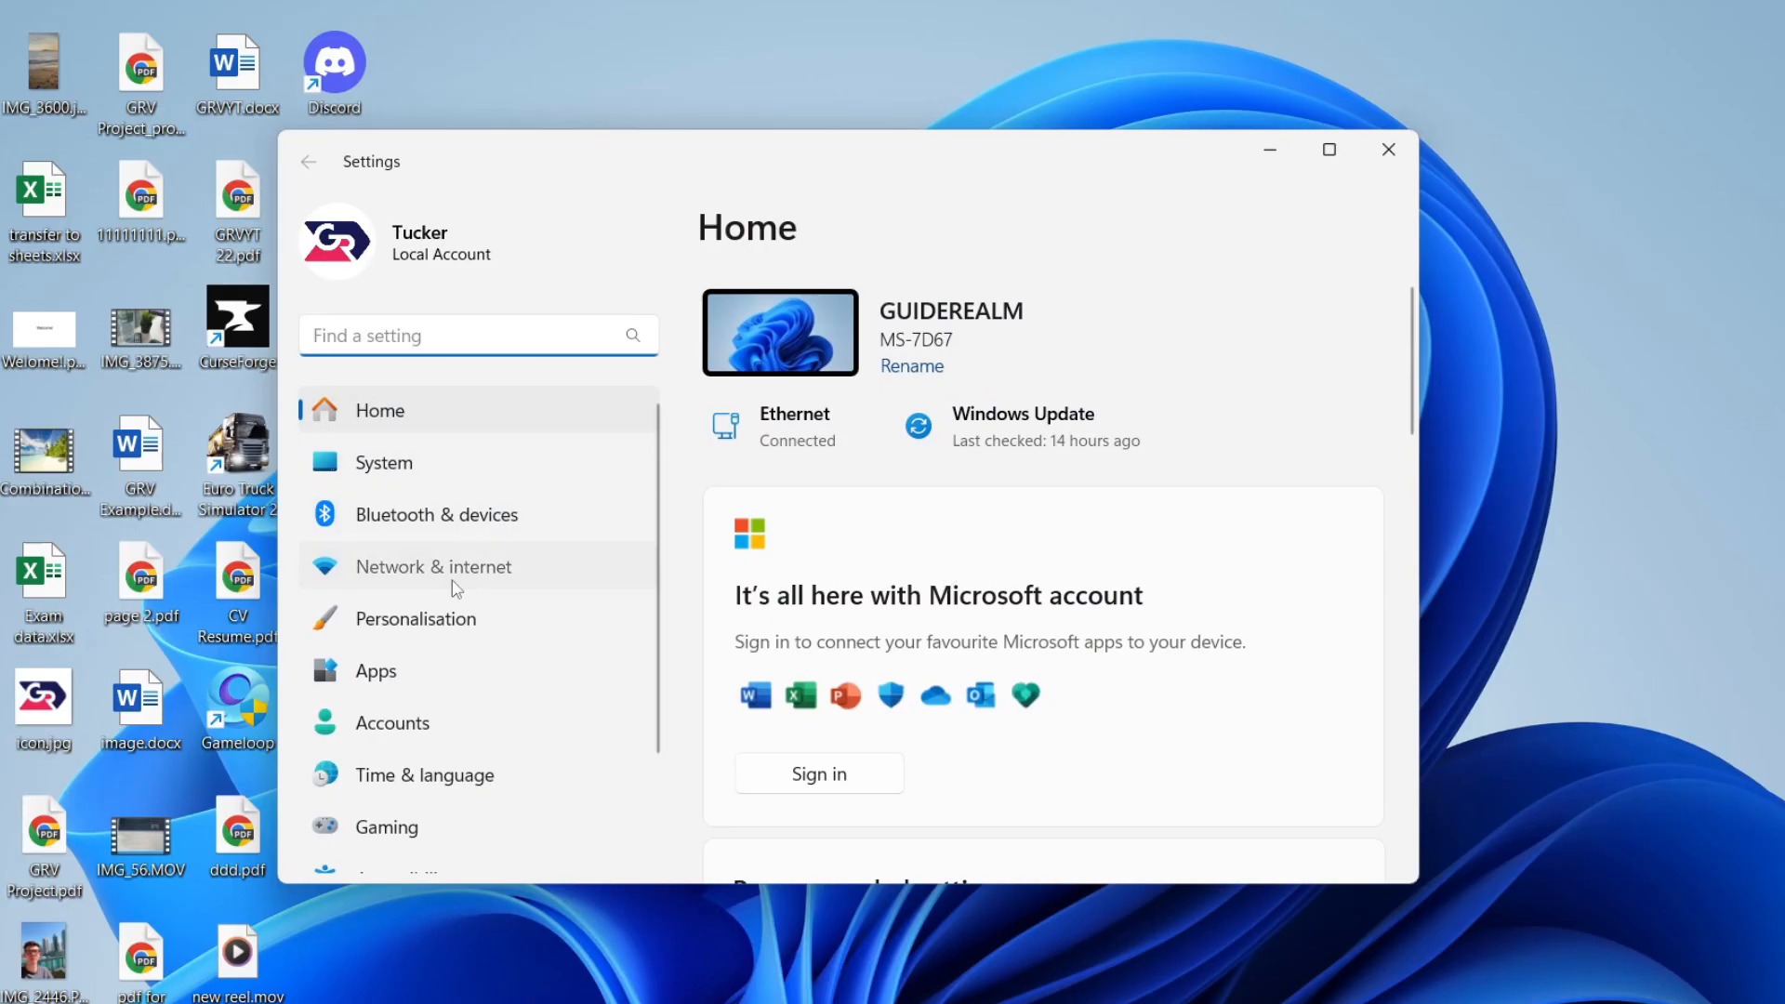
click(434, 566)
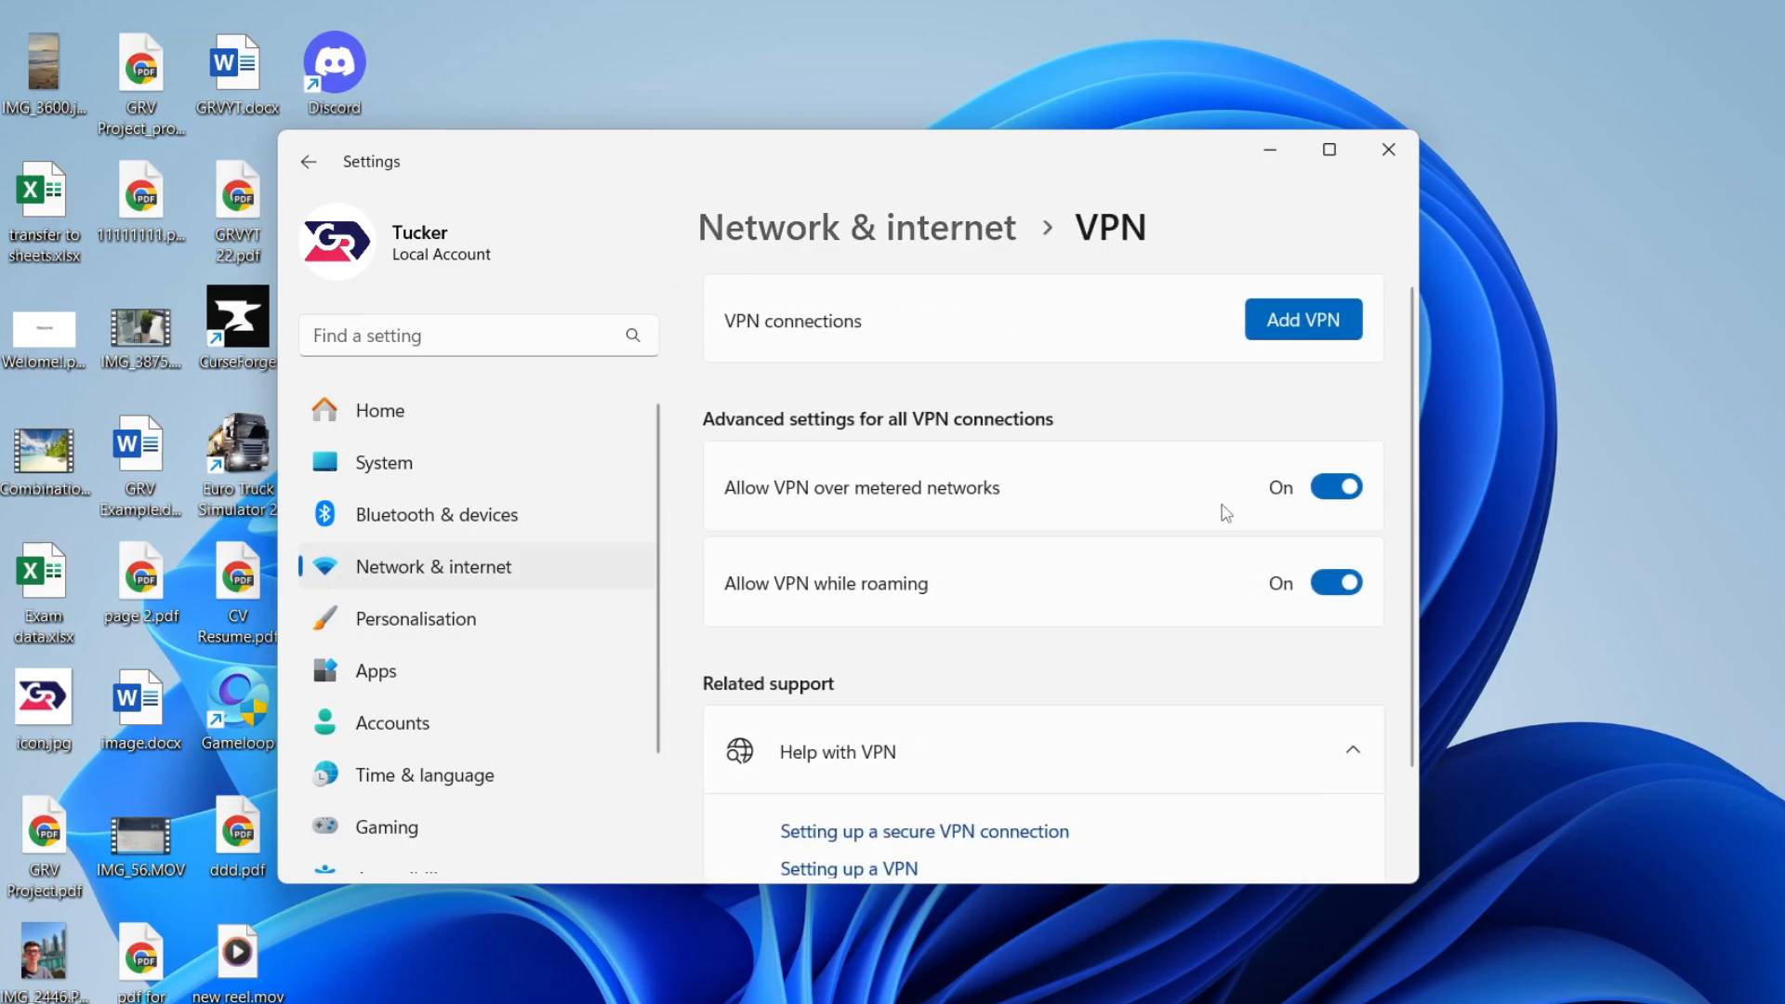
mouse_move(1036, 644)
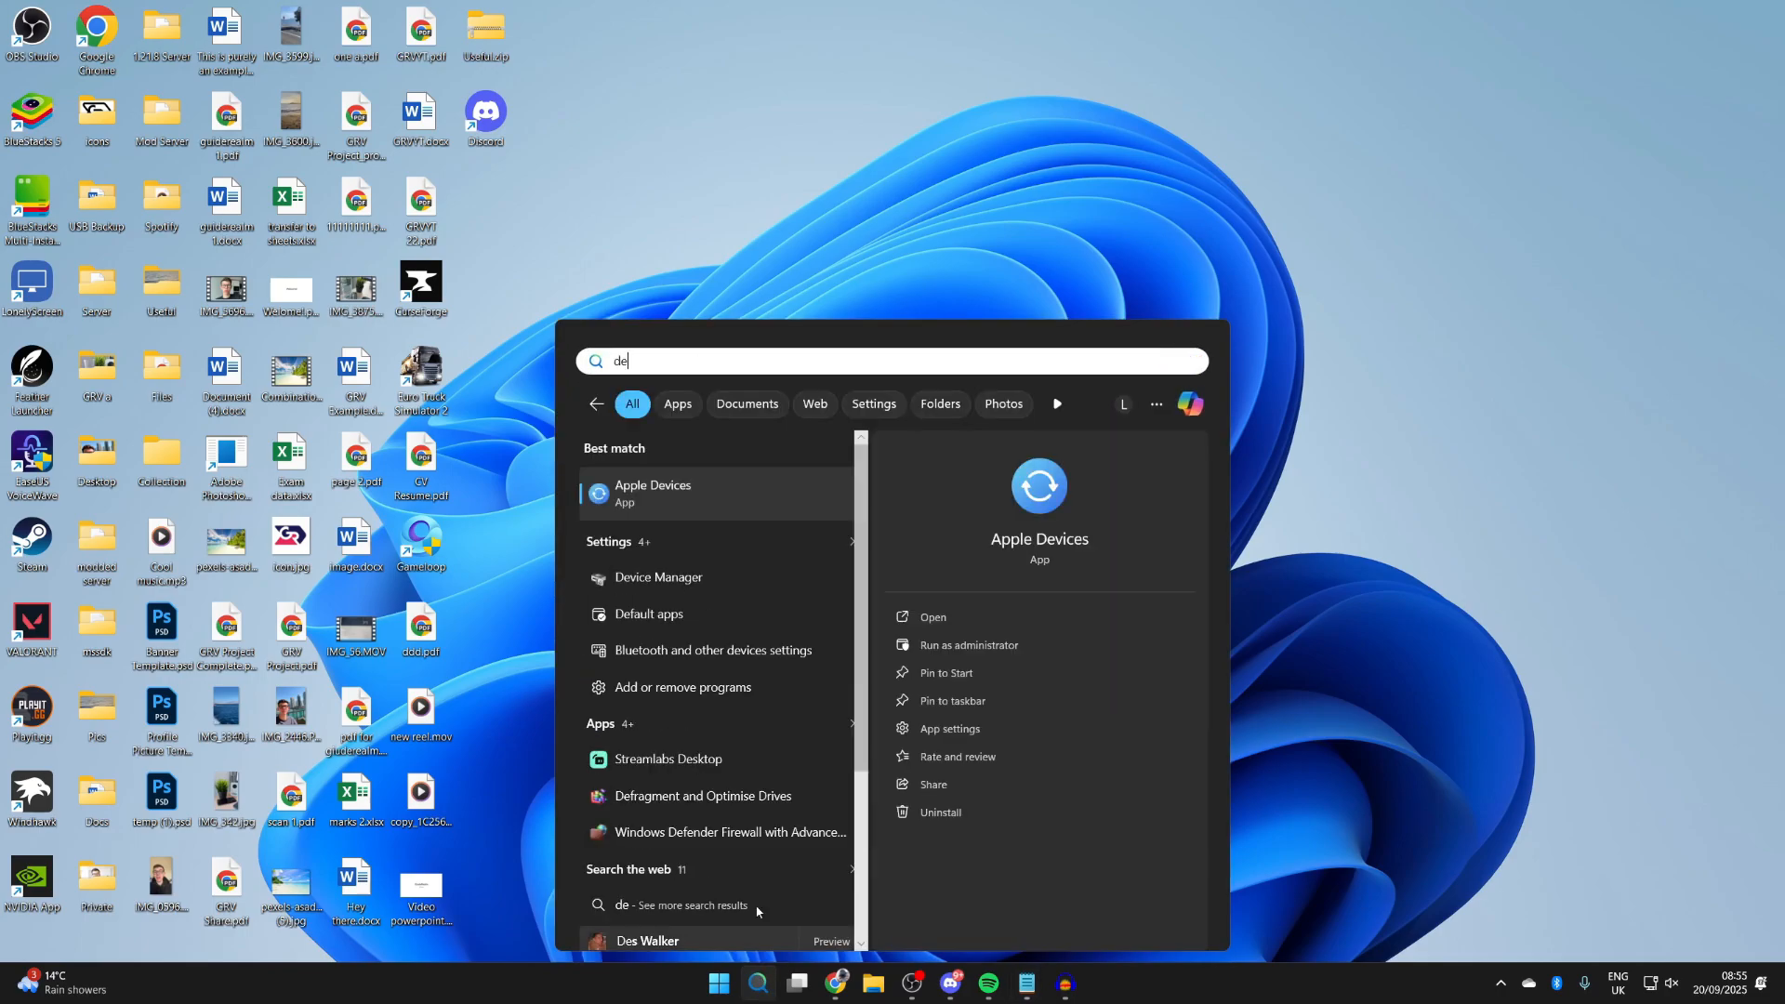
- Search automatically for a Realtek Gaming 2.5GbE Family Controller driver; confirm it's already best
click(657, 577)
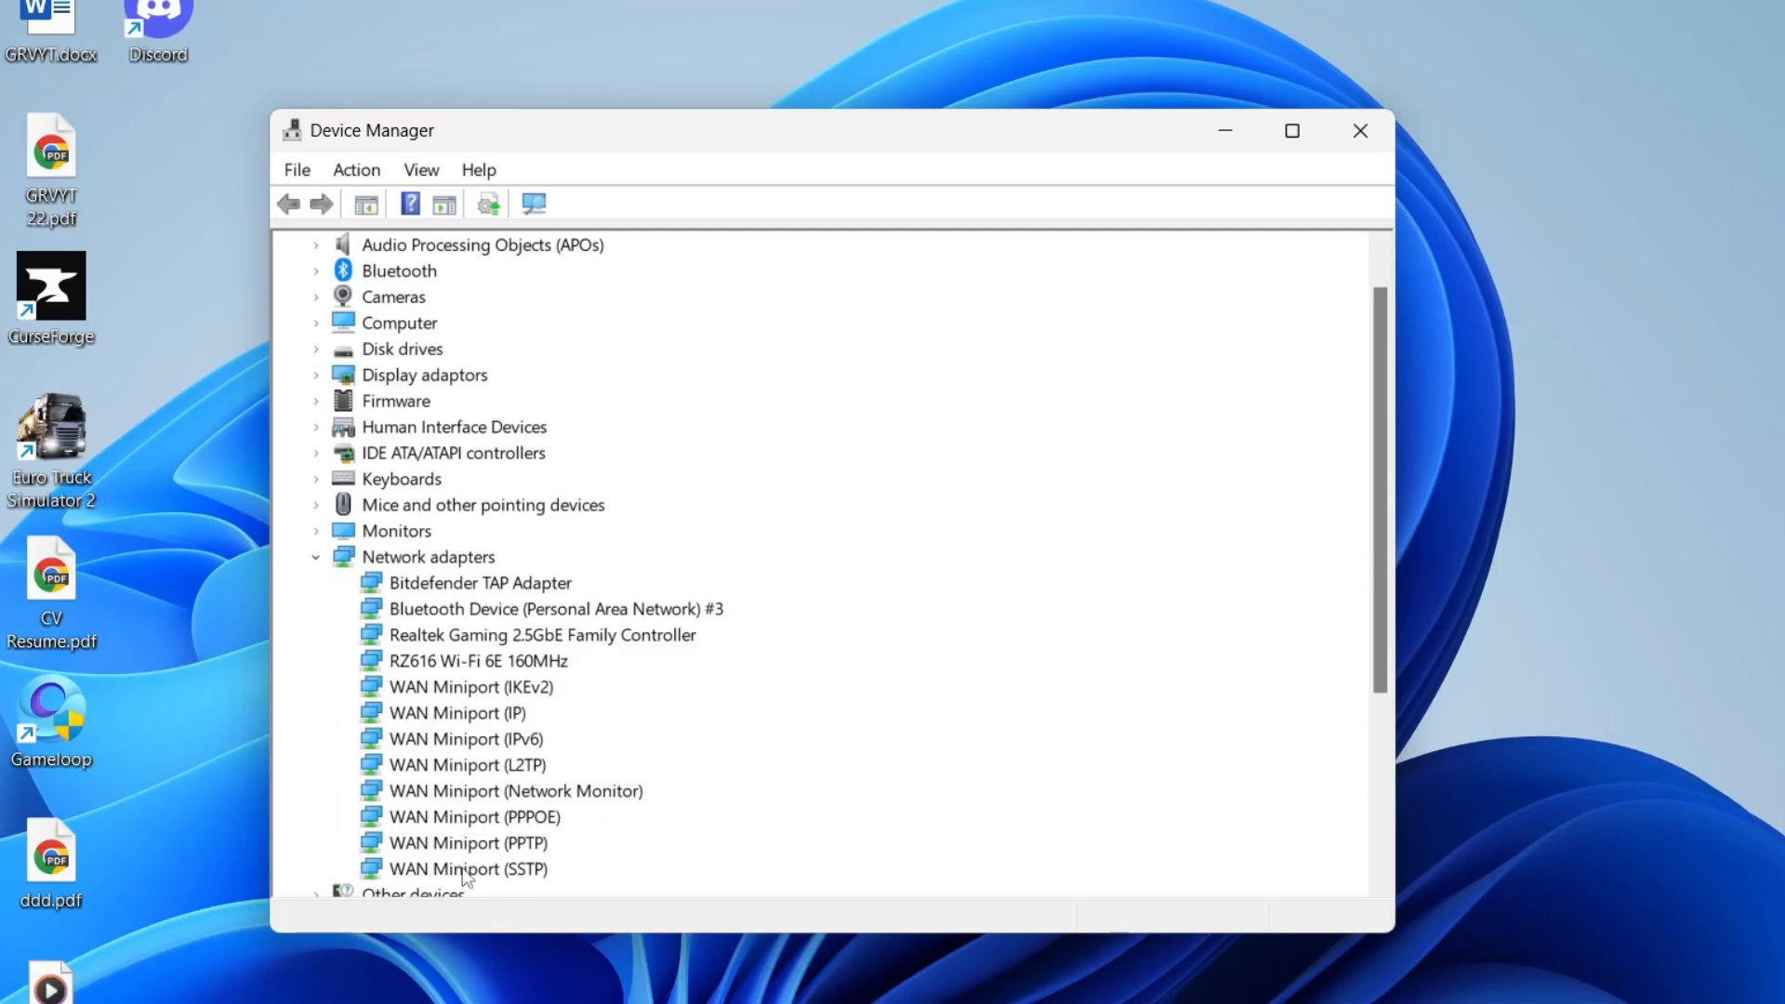
mouse_move(455, 666)
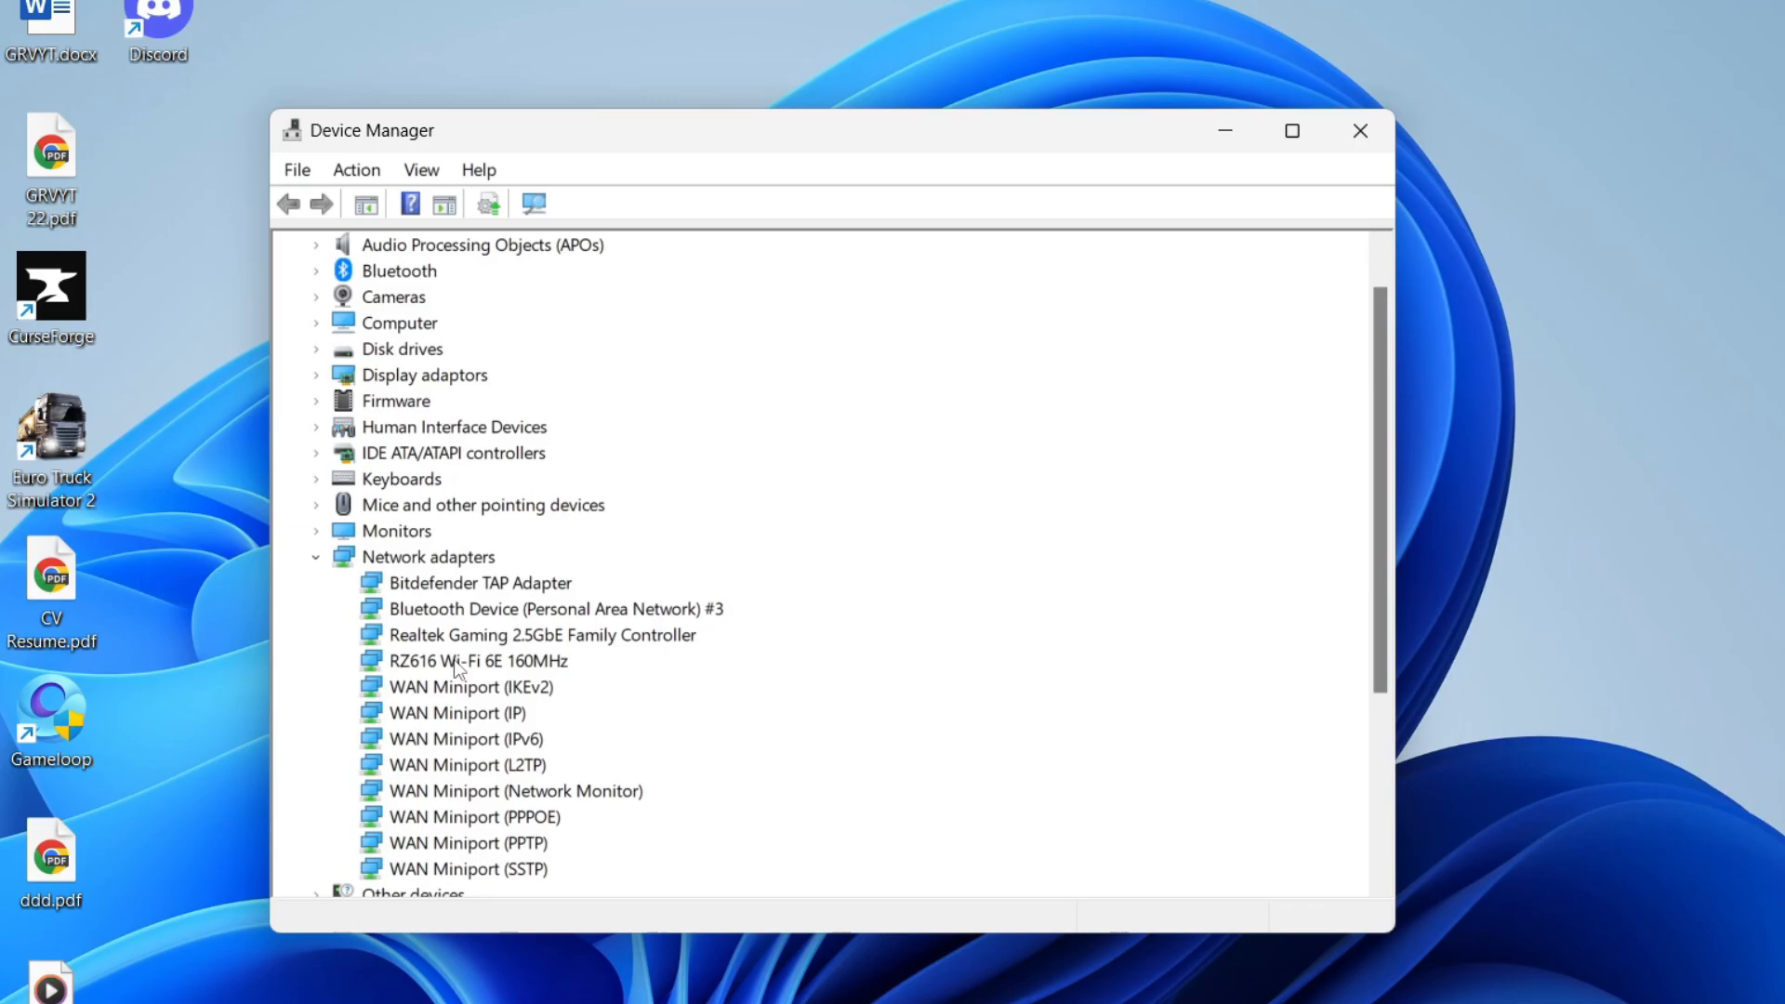
click(481, 660)
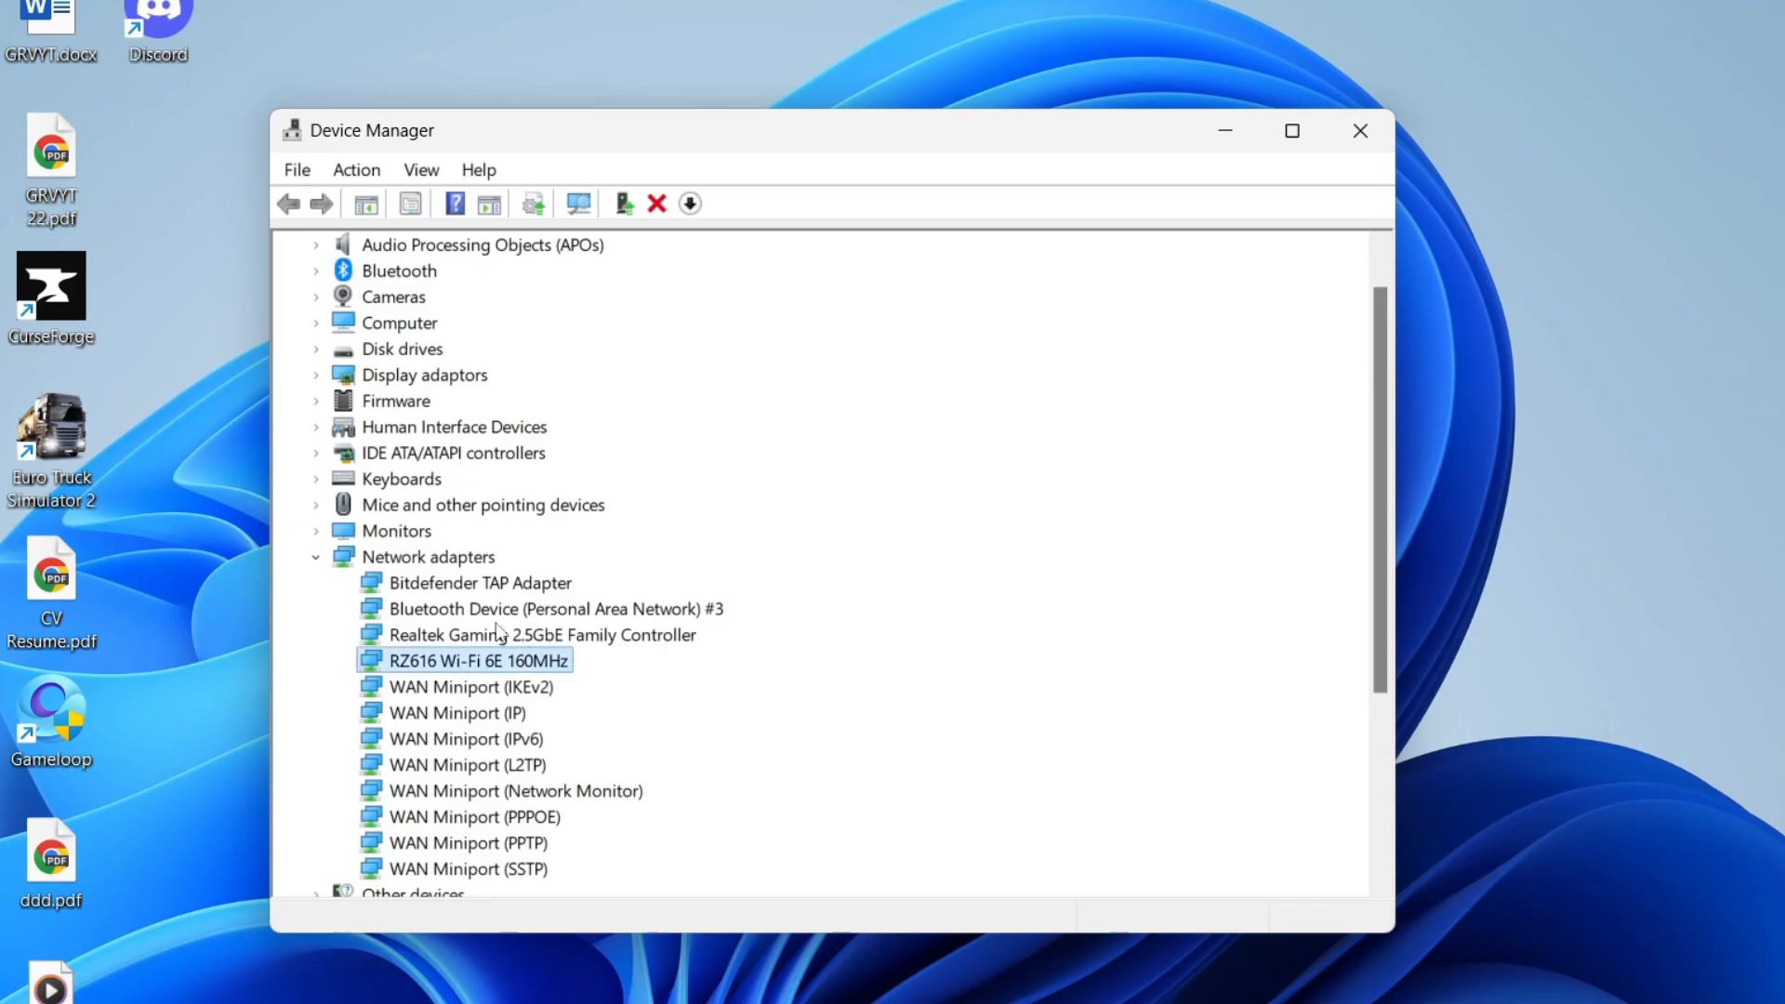
click(542, 634)
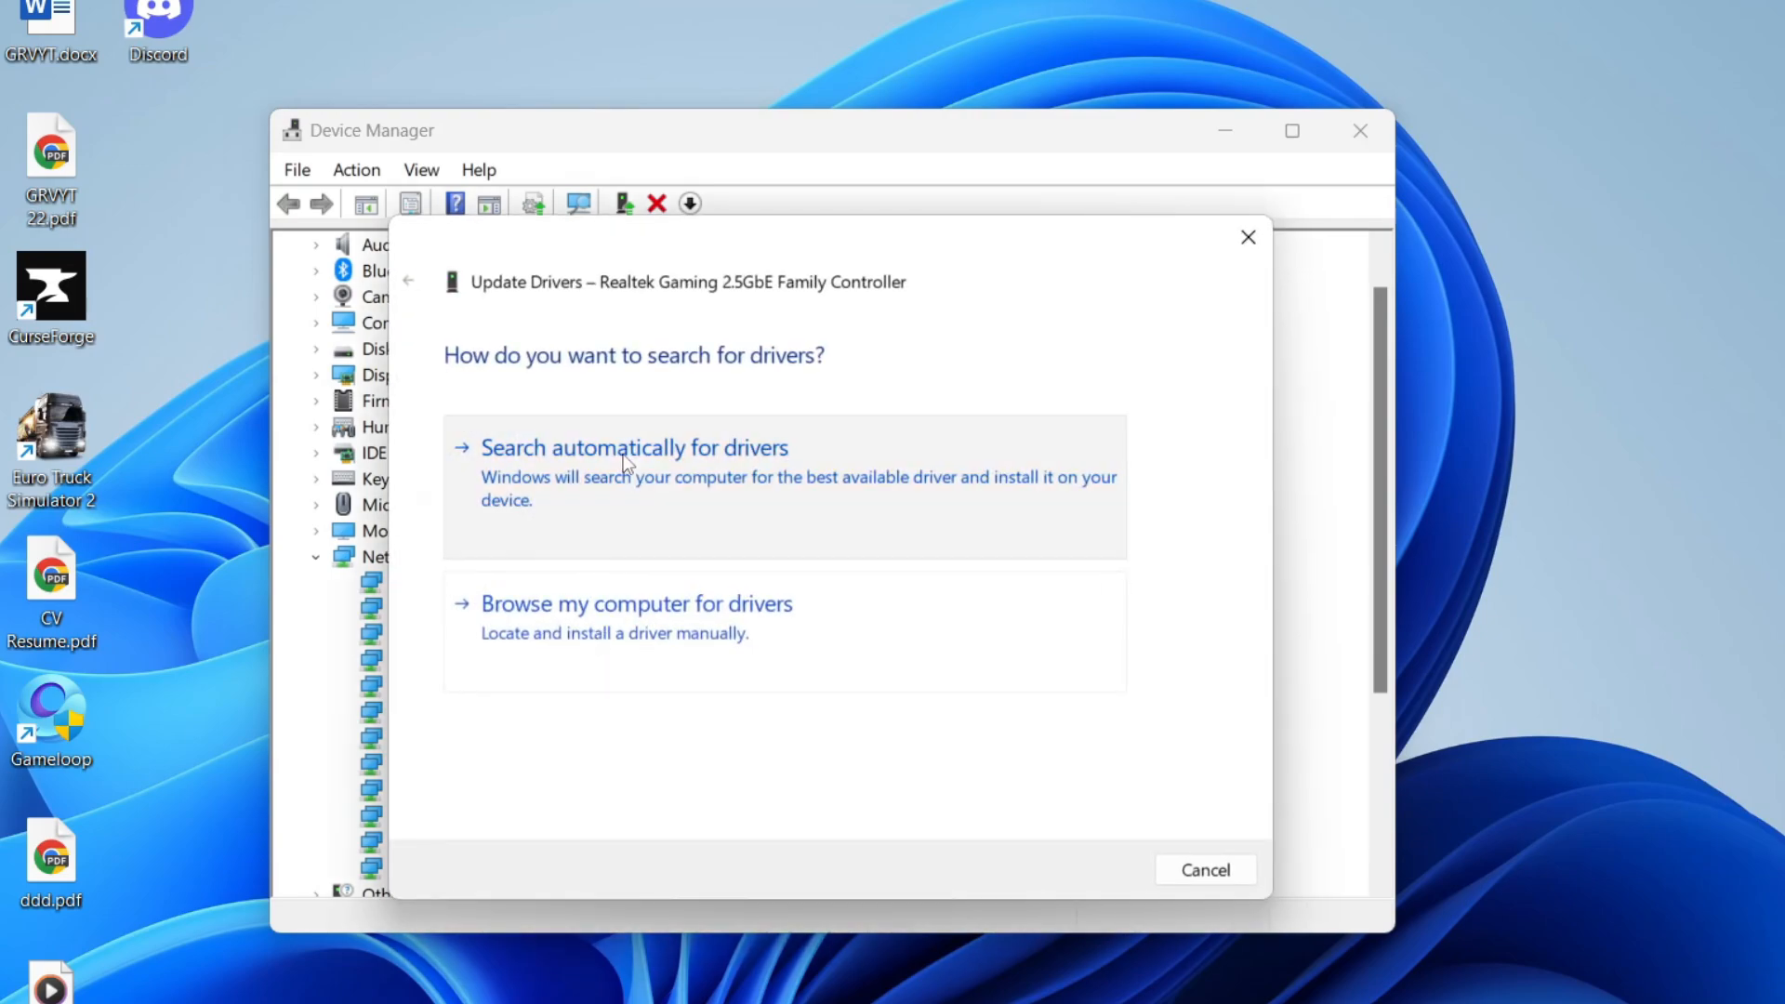
click(633, 446)
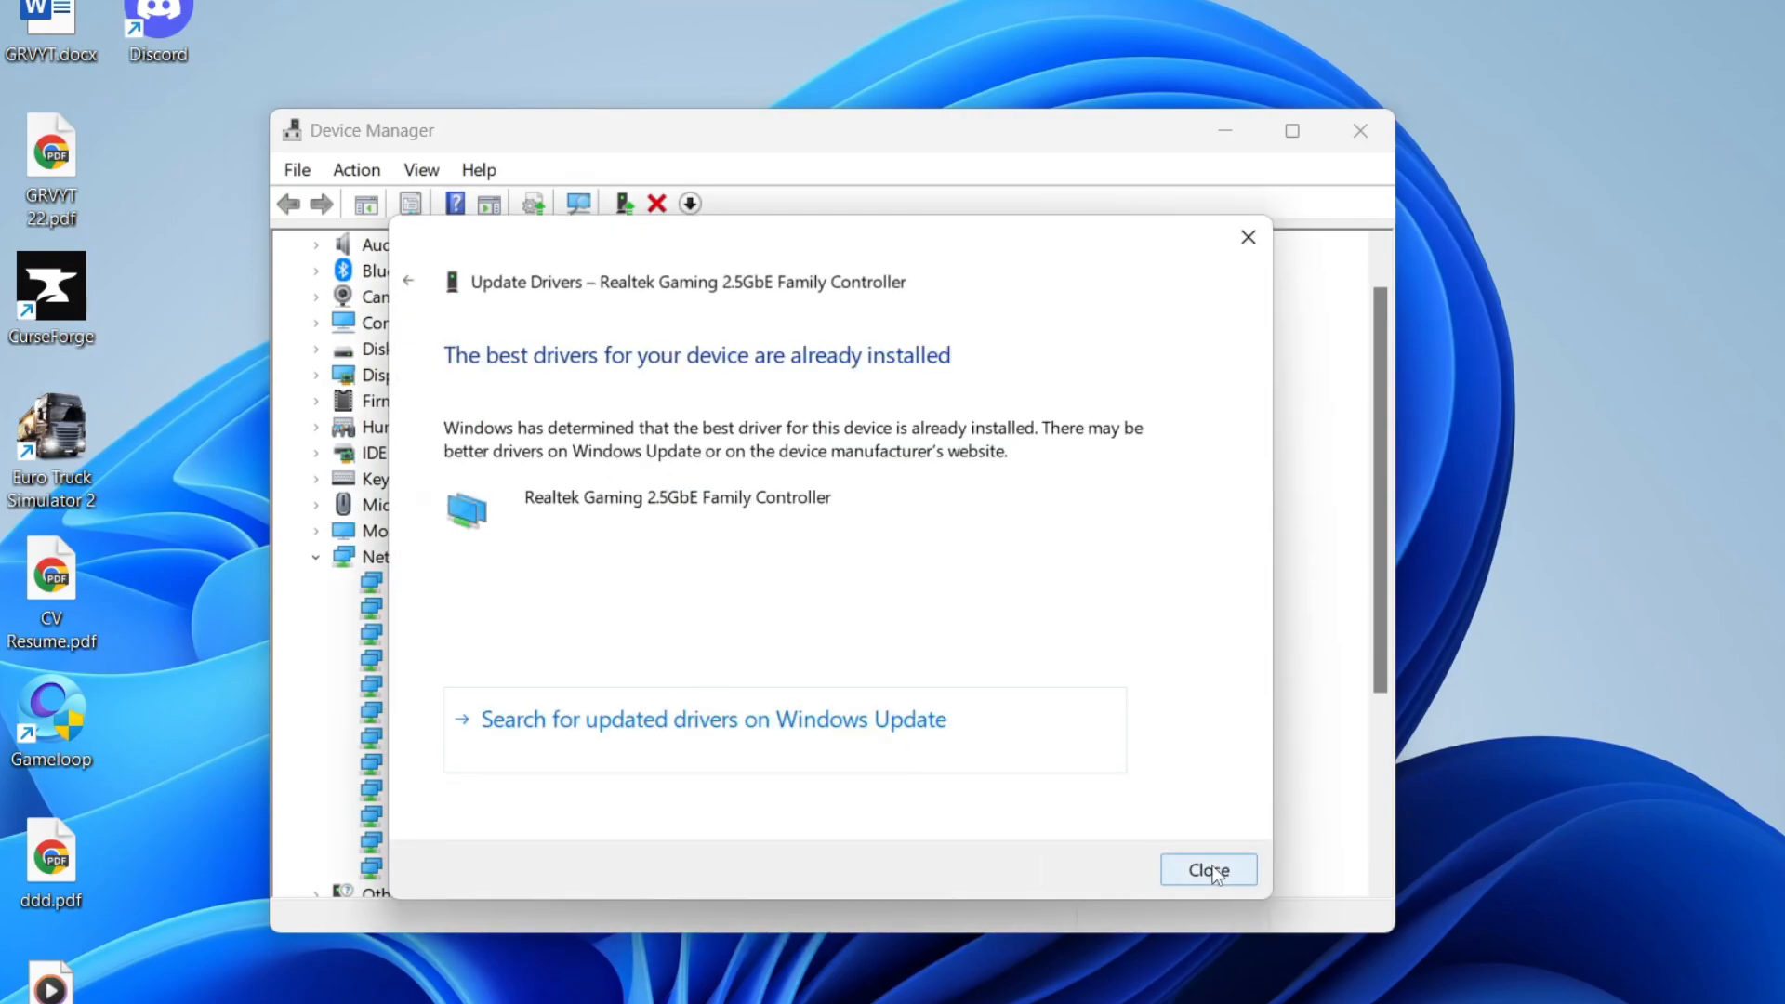
click(1207, 870)
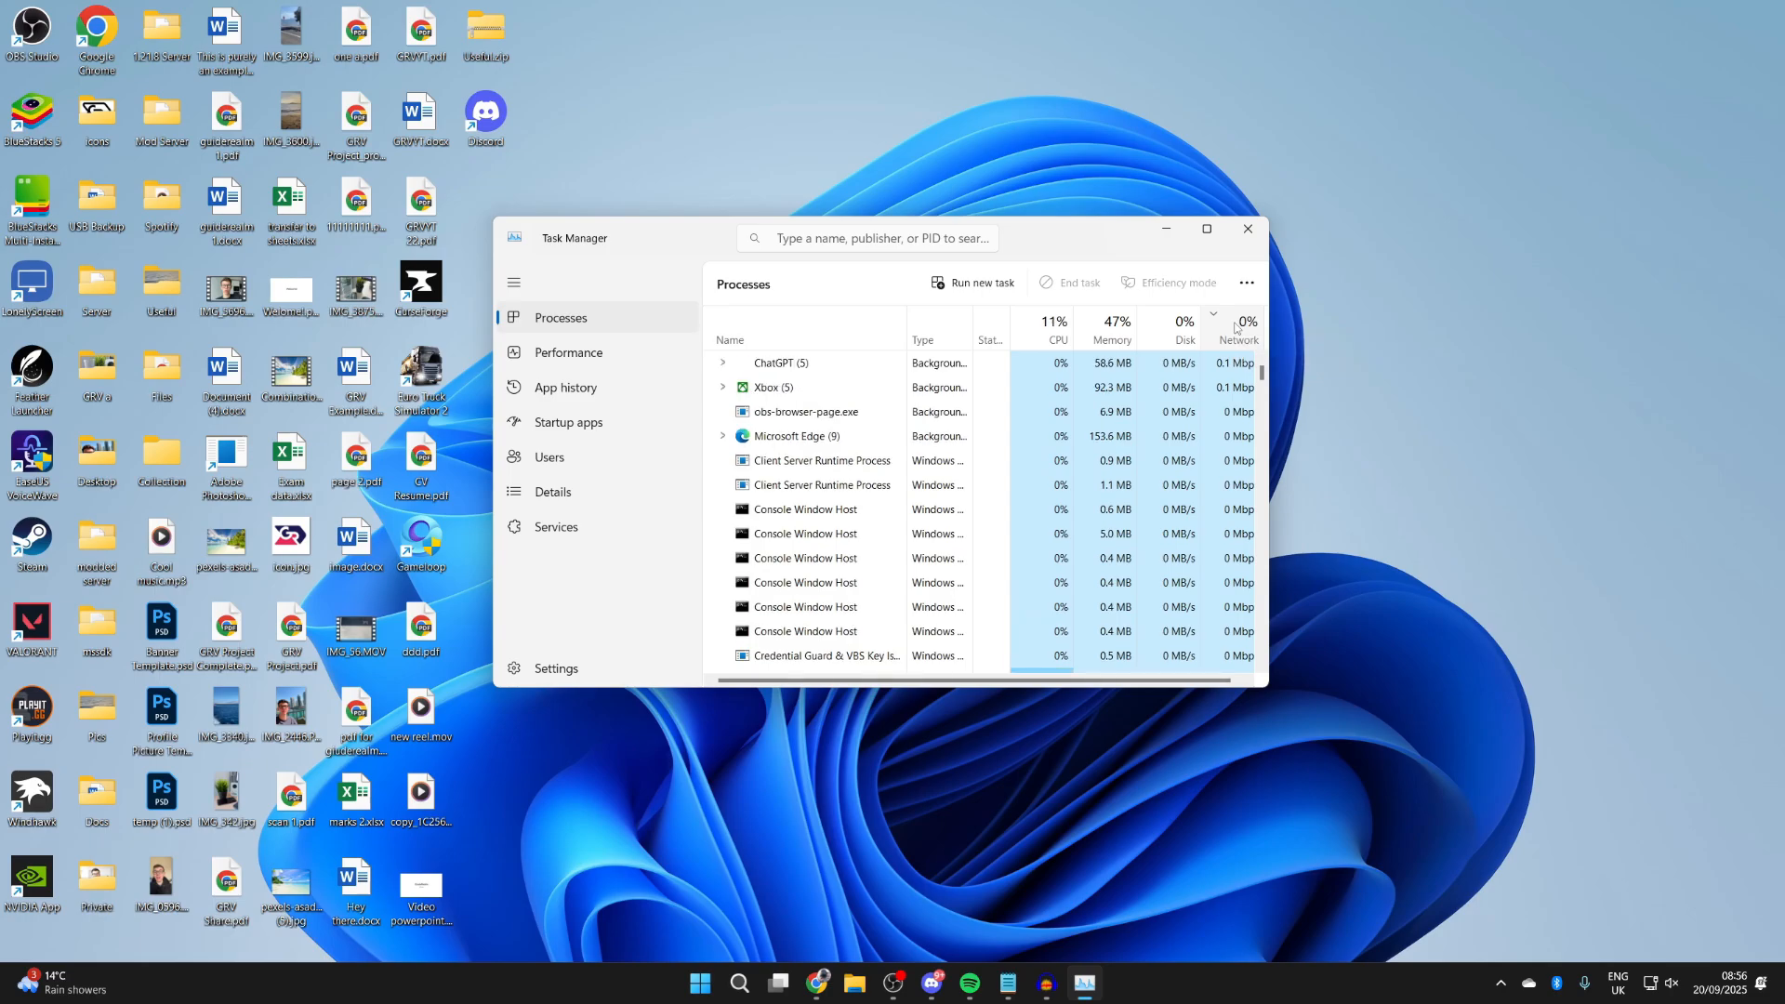
- Sort Task Manager processes by the Network column, then close Task Manager
click(1111, 330)
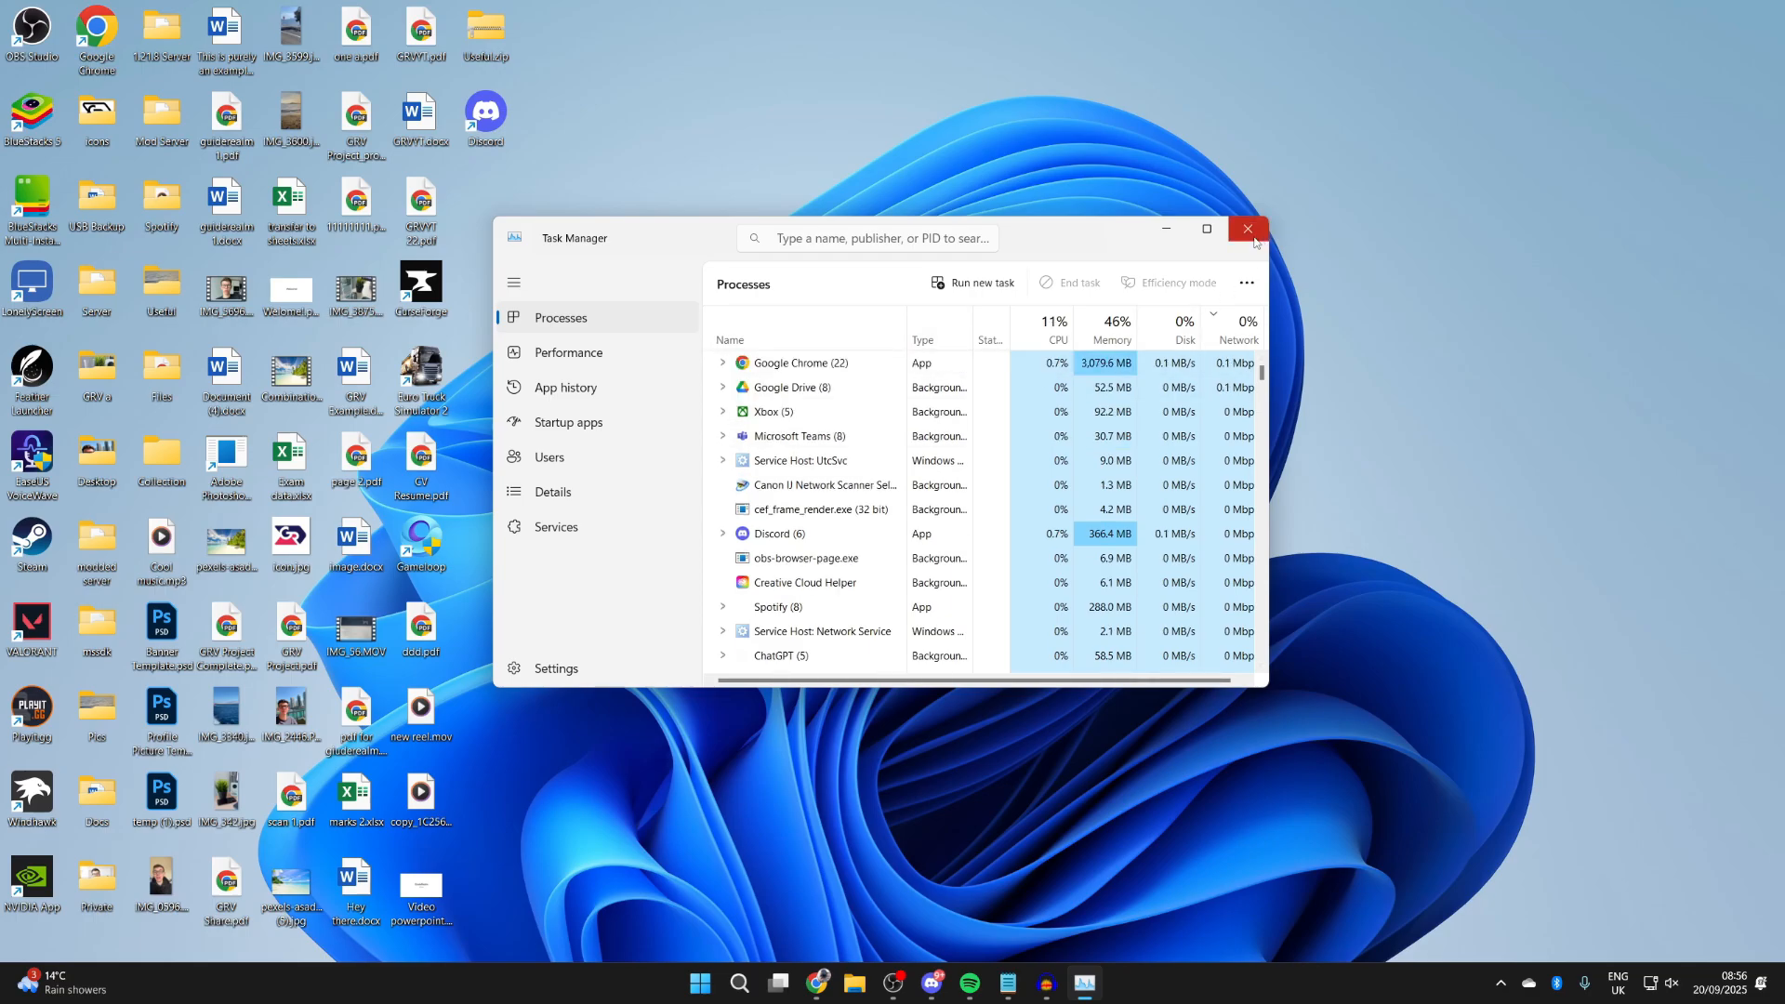
click(1246, 229)
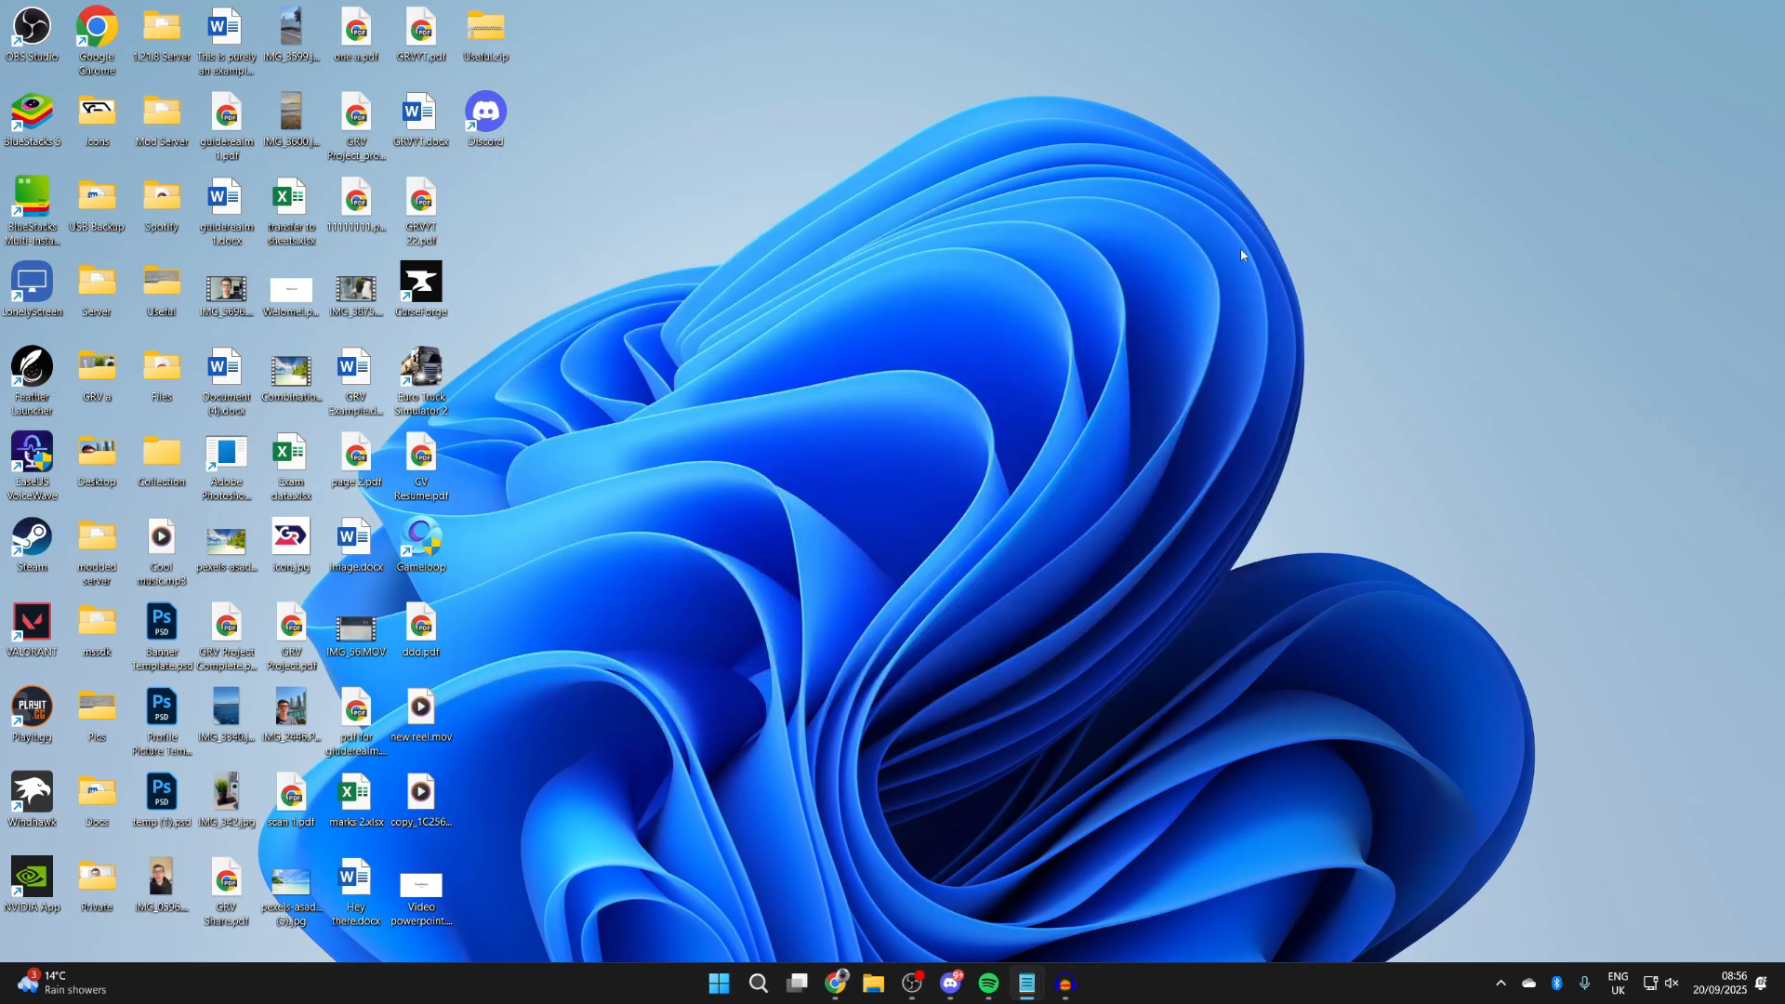